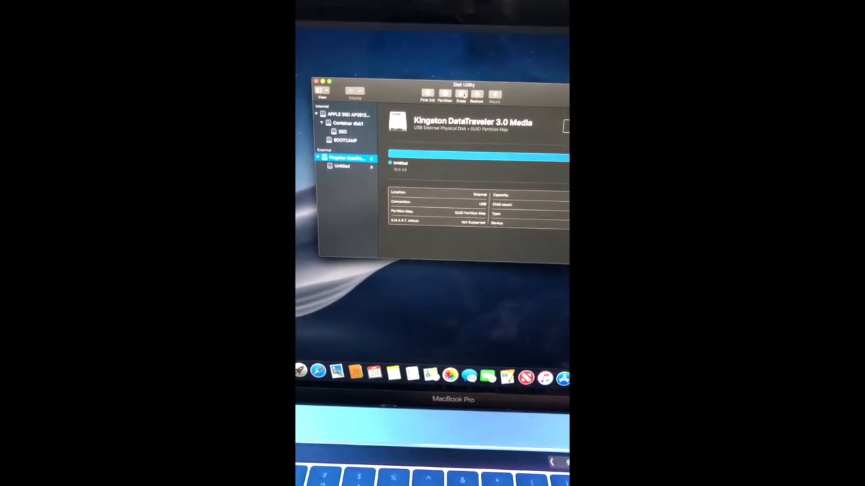
Bring up the Erase options for the Kingston DataTraveler 3.0 drive.
{"action": "left_click", "coordinate": [461, 93]}
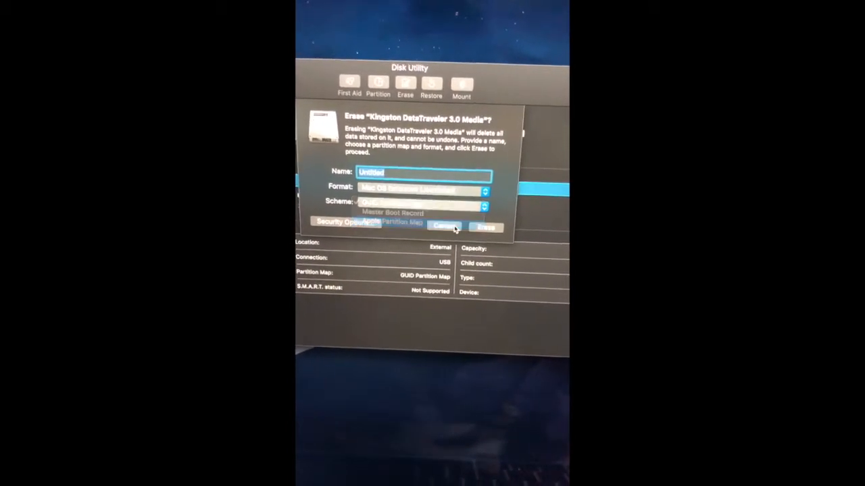
Erase the Kingston drive using the Apple Partition Map scheme.
{"action": "left_click", "coordinate": [396, 221]}
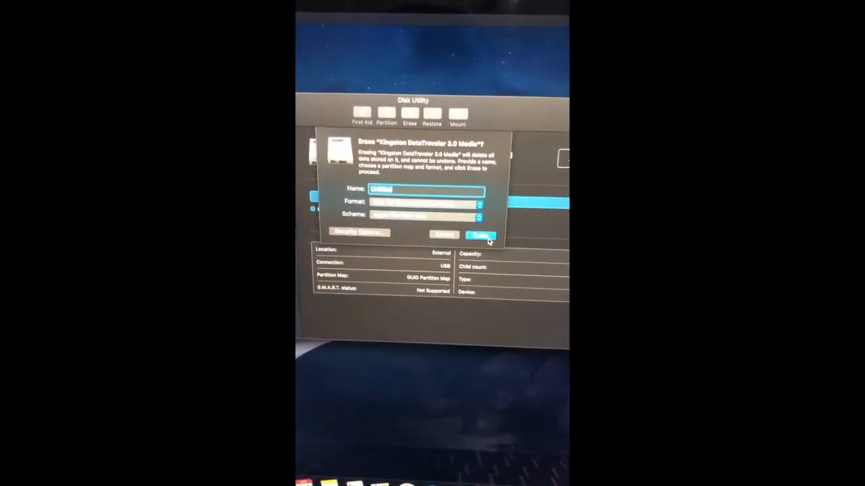
{"action": "left_click", "coordinate": [480, 235]}
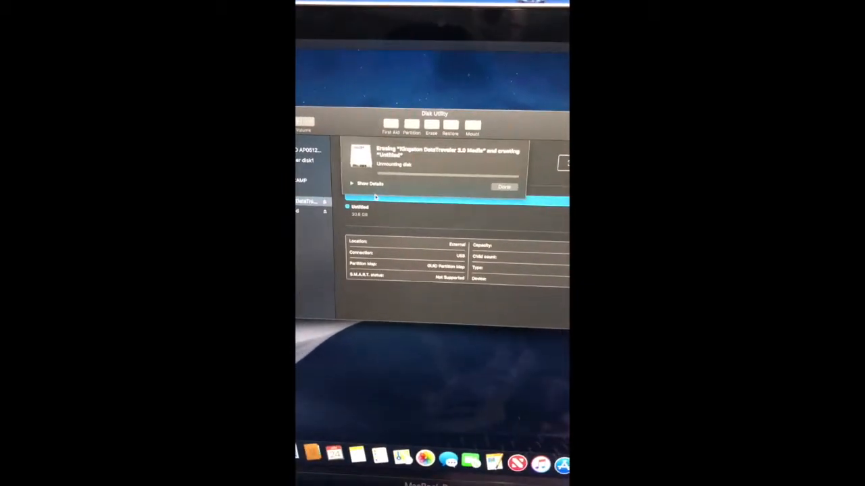
Dismiss the finished erase and browse for a restore source image on the Desktop.
{"action": "left_click", "coordinate": [361, 183]}
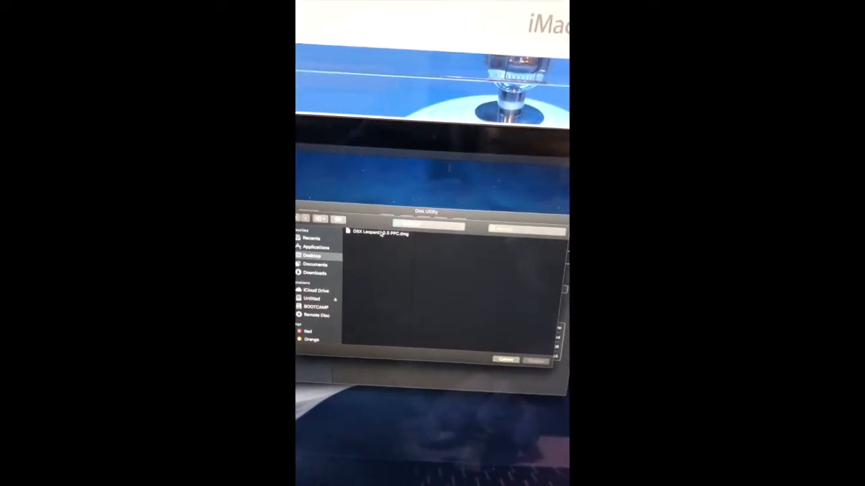
Restore Untitled from OSX Leopard 10.5 PPC.dmg and show the detailed restore log.
{"action": "left_click", "coordinate": [379, 234]}
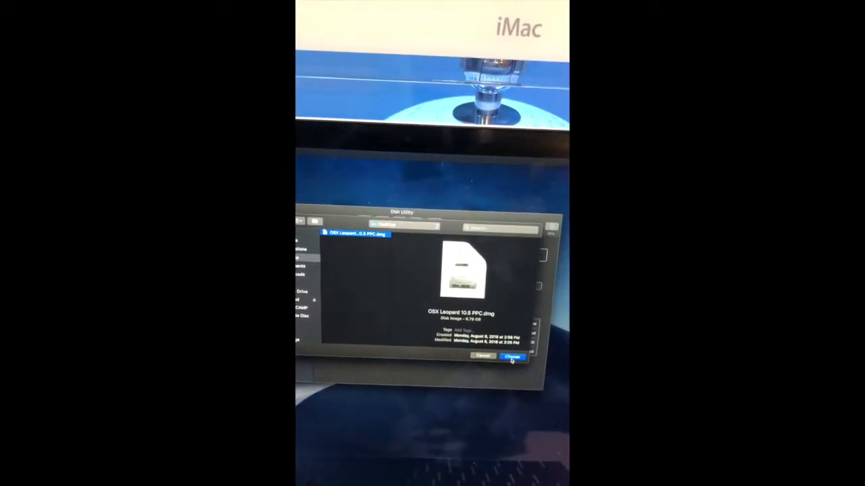
{"action": "left_click", "coordinate": [511, 357]}
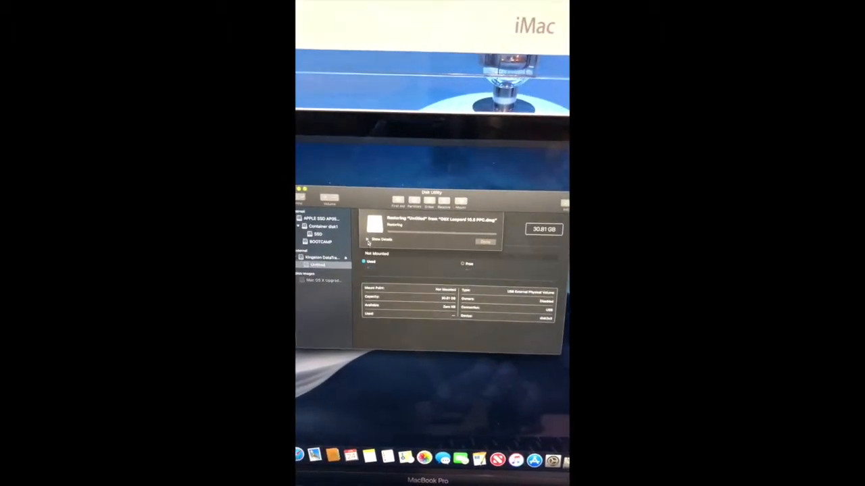
{"action": "left_click", "coordinate": [378, 239]}
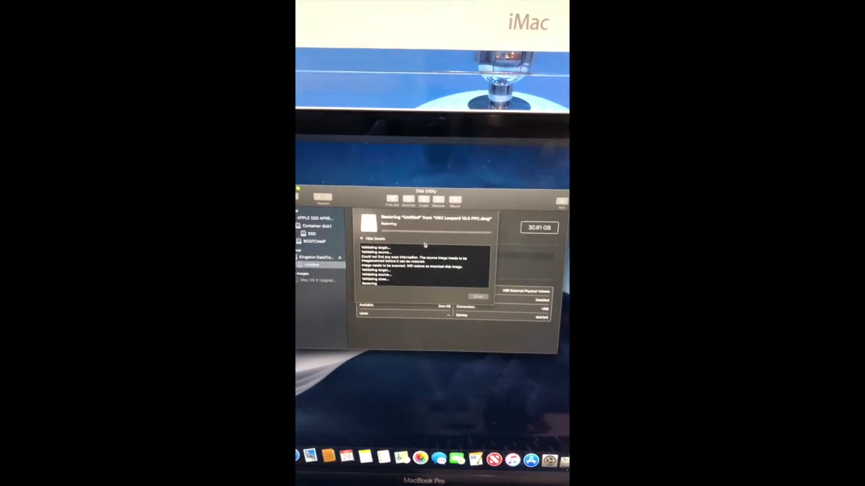